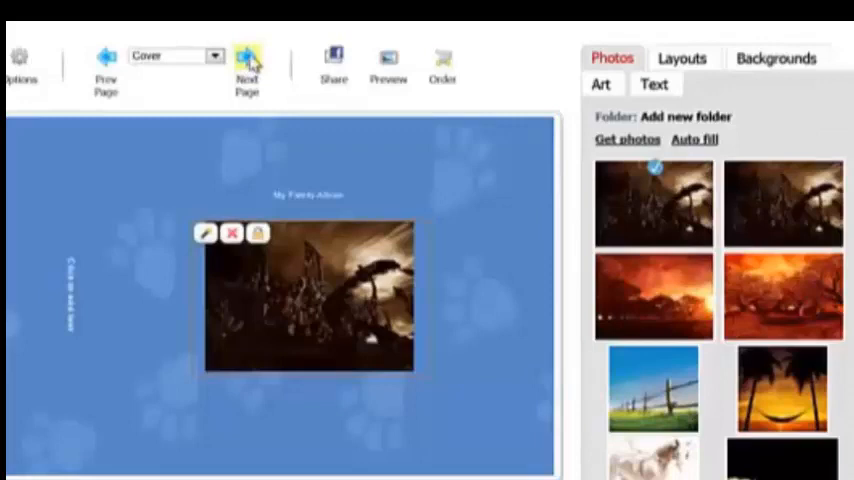
# Move to page 1 and apply a two-photo layout with the orange Anniversary Roses background.
pyautogui.click(247, 65)
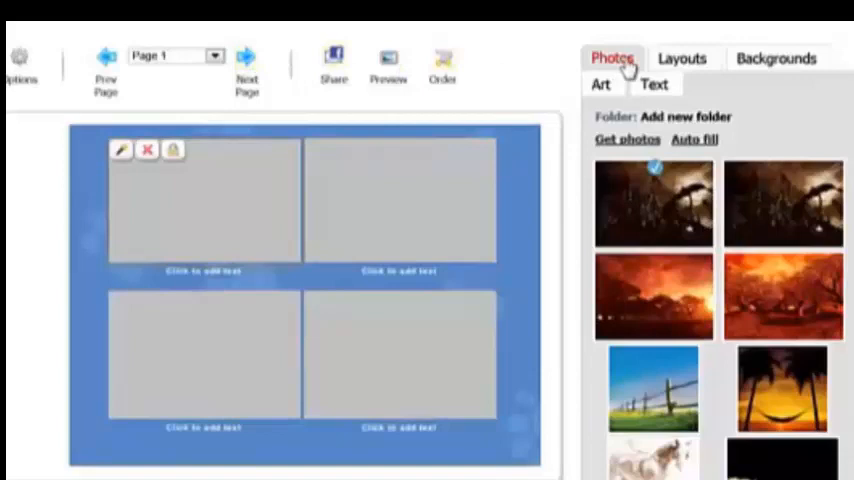
pyautogui.click(685, 58)
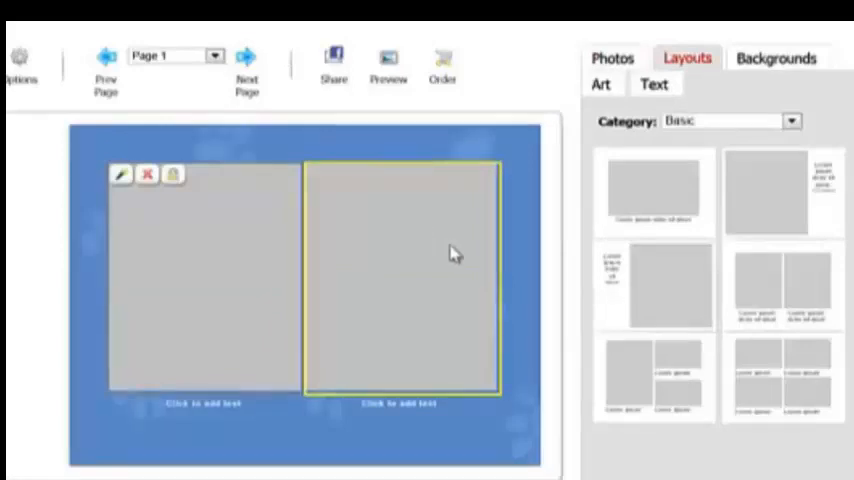
pyautogui.click(781, 58)
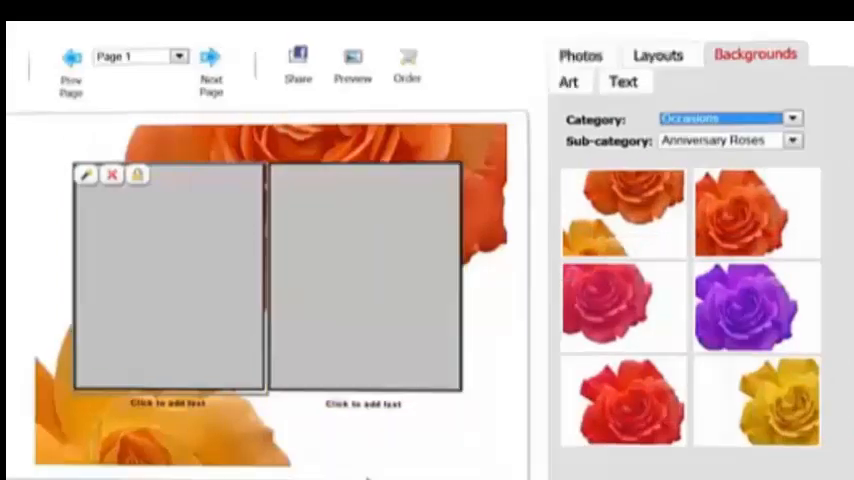
# Drag photos into the frames on pages 2 and 3 and add lion and butterfly clip art.
pyautogui.click(614, 57)
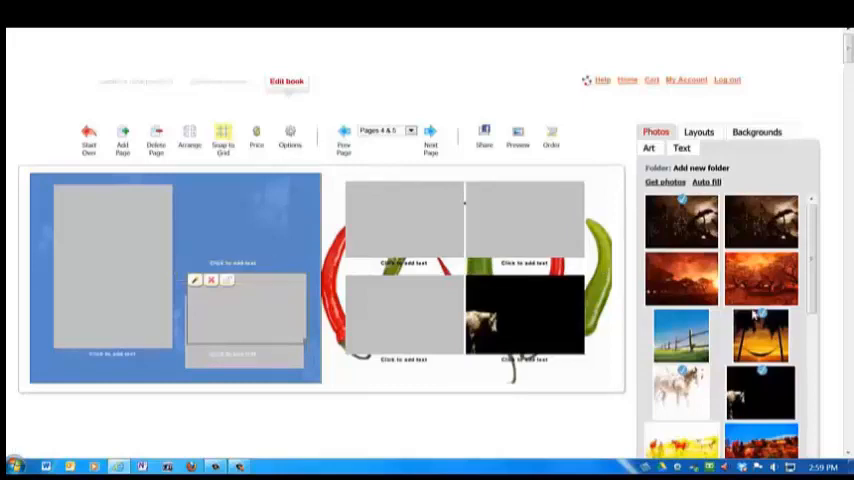
pyautogui.moveTo(760, 280)
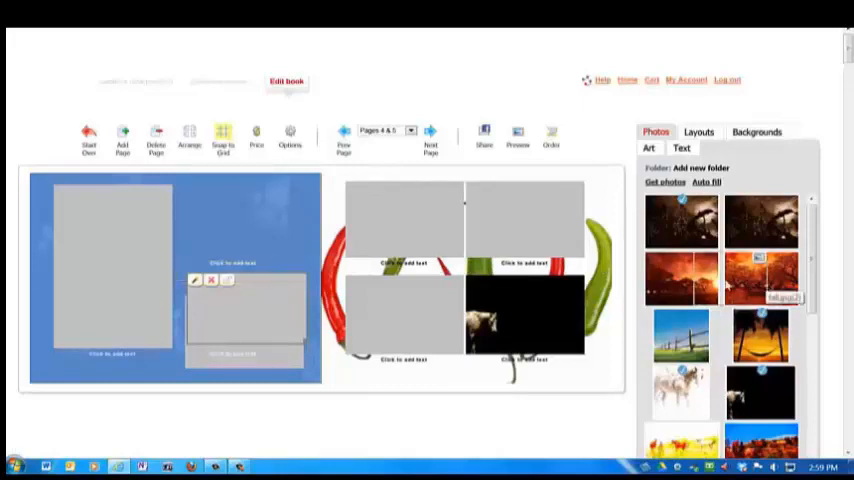
pyautogui.click(400, 218)
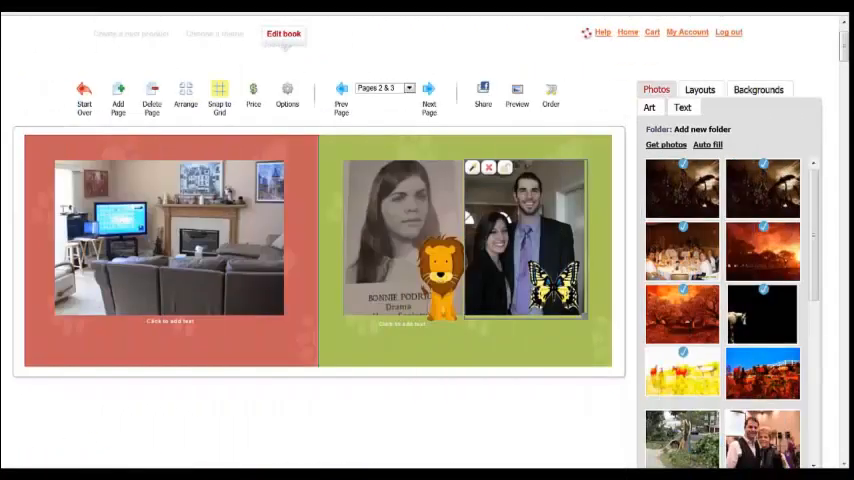
# Set the couple photo's effects to Gray, a Thick border, Checks edge and drop shadow.
pyautogui.click(758, 90)
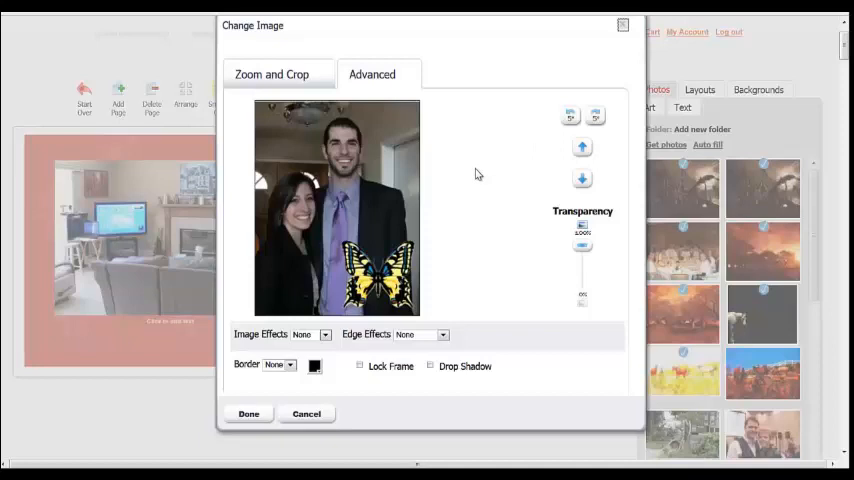
pyautogui.moveTo(364, 234)
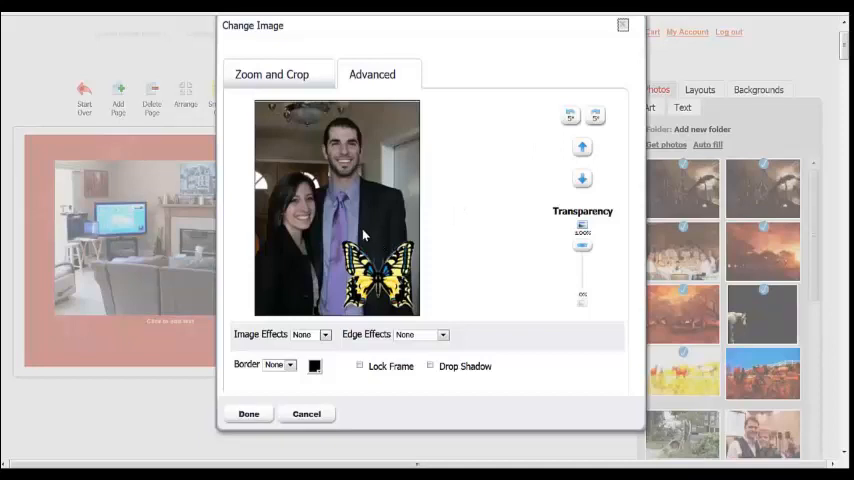
pyautogui.click(271, 74)
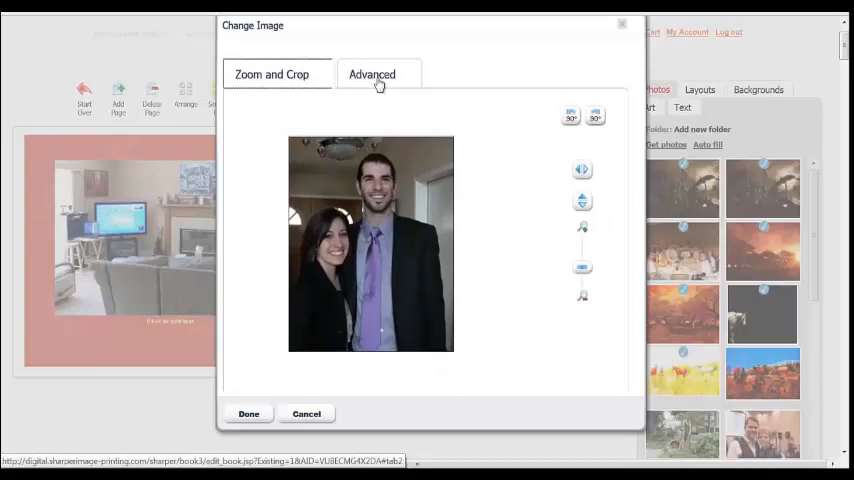
pyautogui.click(371, 74)
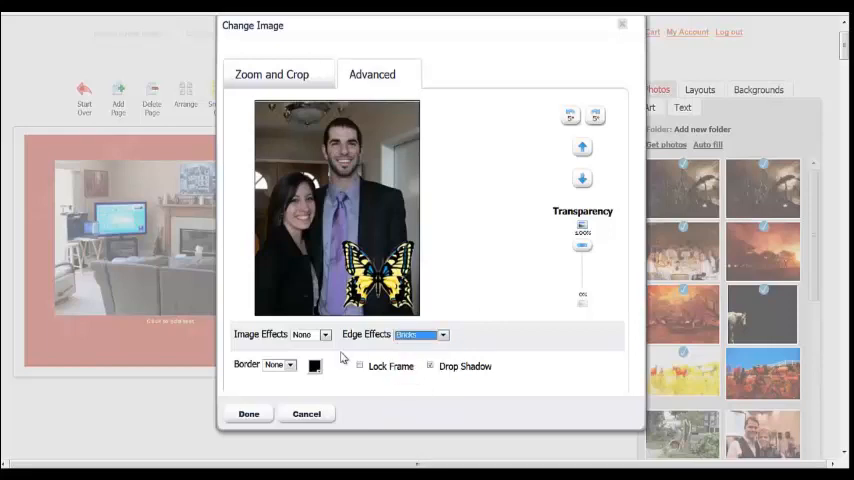
pyautogui.click(324, 334)
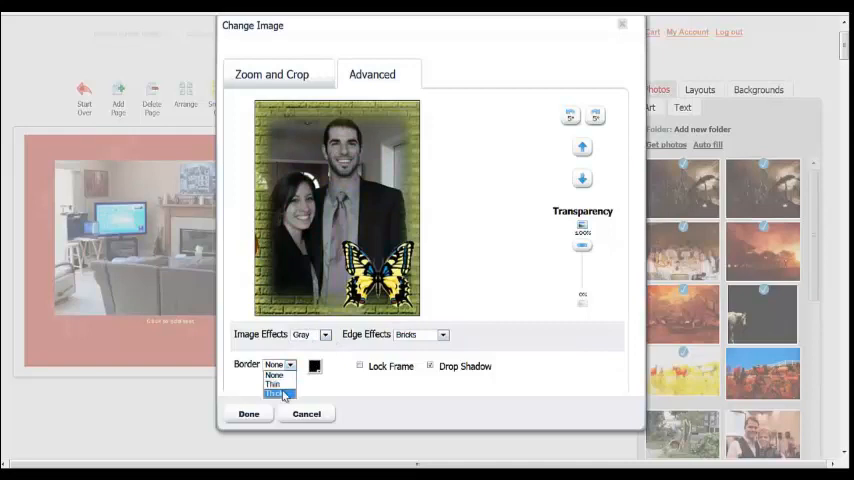
pyautogui.click(275, 392)
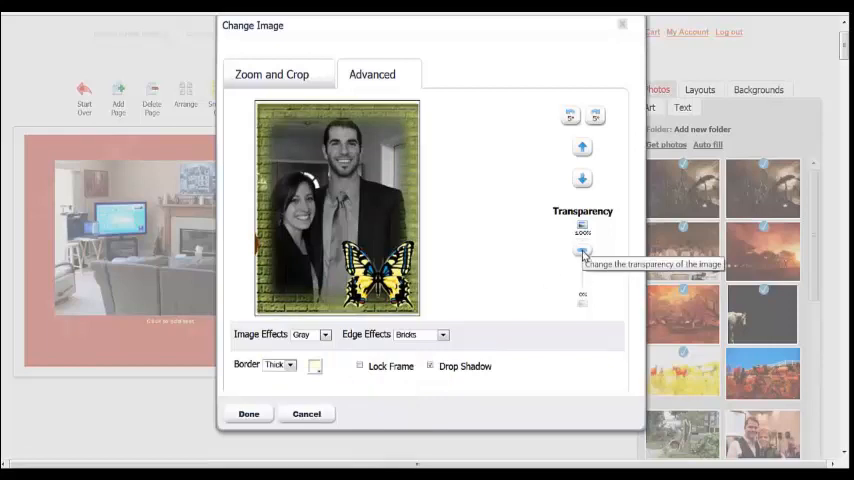
pyautogui.moveTo(520, 288)
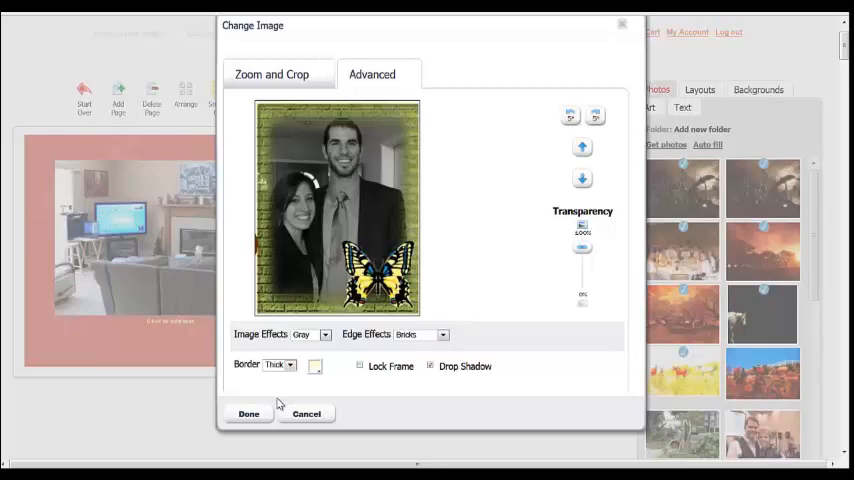
pyautogui.click(442, 334)
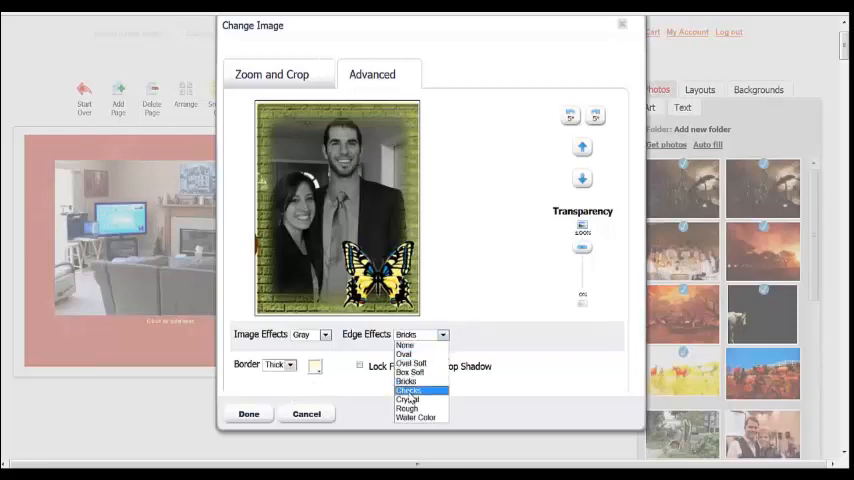
pyautogui.click(408, 390)
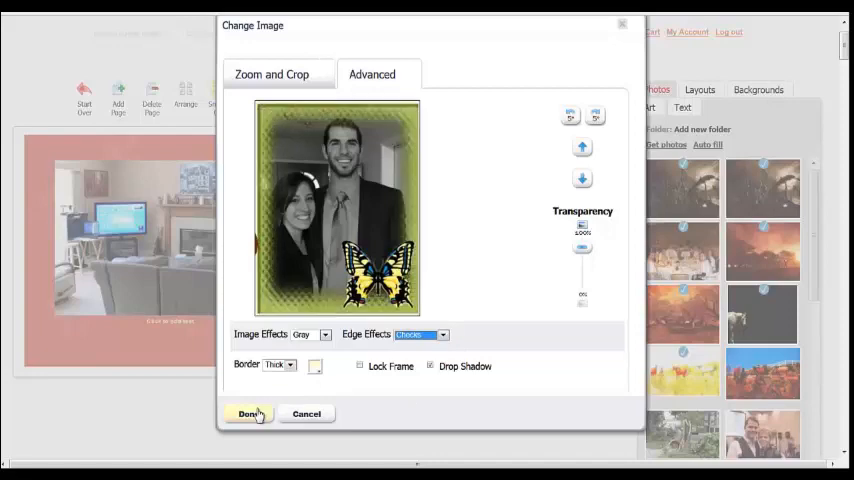
pyautogui.click(245, 413)
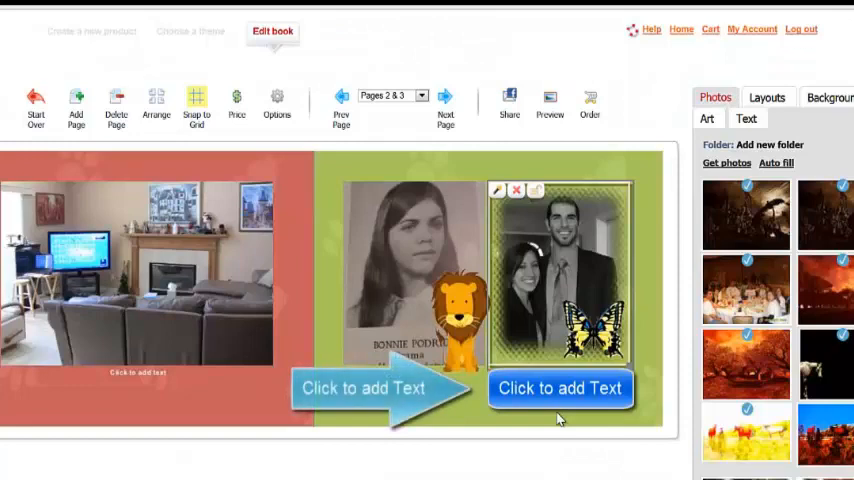
# Add the caption 'Ryan and Friend' in yellow Arial 30 with drop shadow, right-aligned.
pyautogui.click(560, 388)
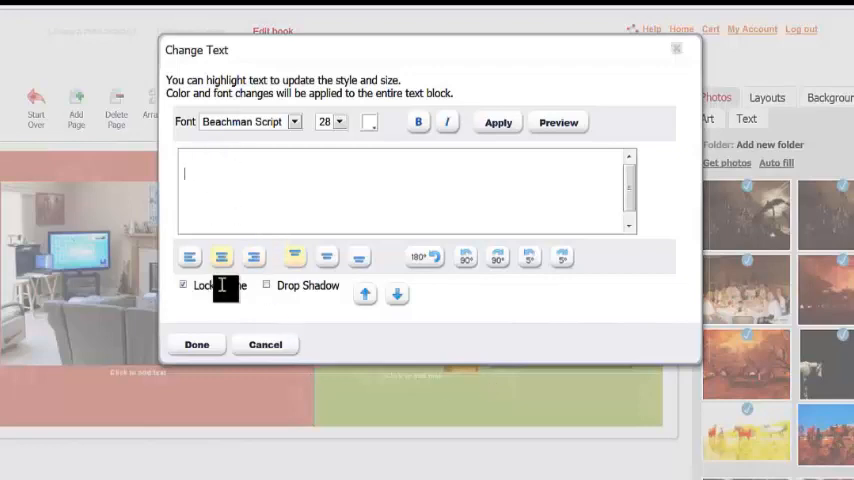
pyautogui.write('Ryan and Friend')
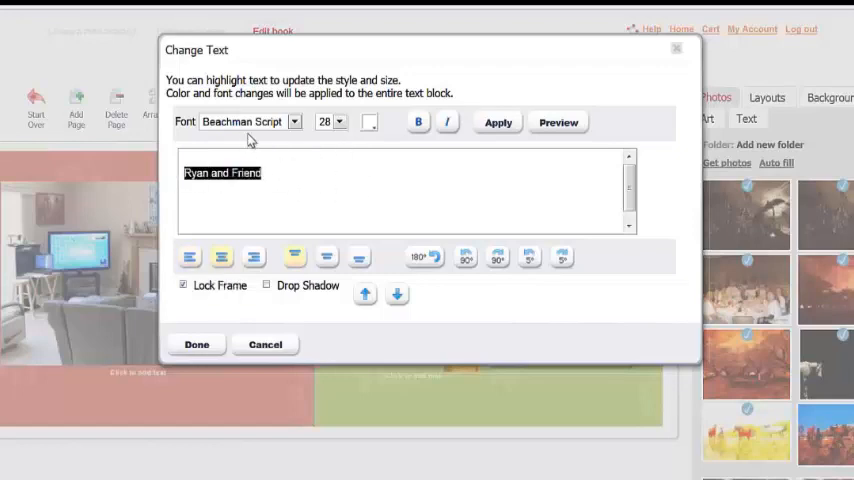
pyautogui.click(340, 121)
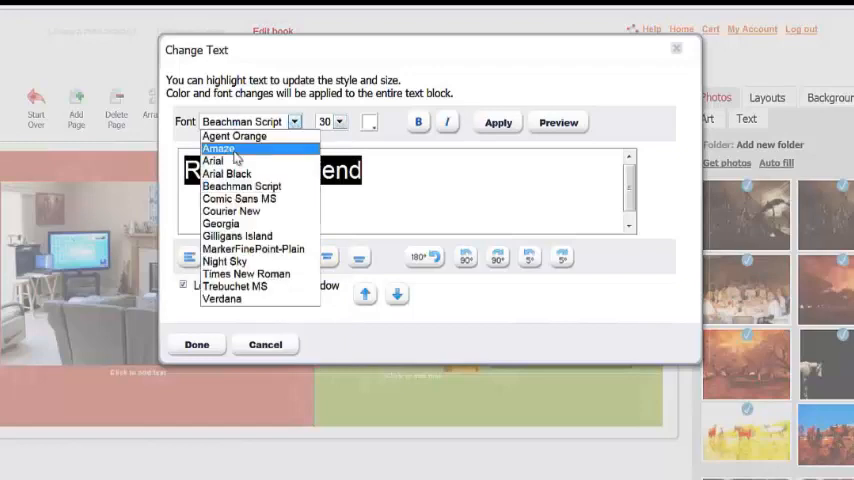
pyautogui.click(213, 161)
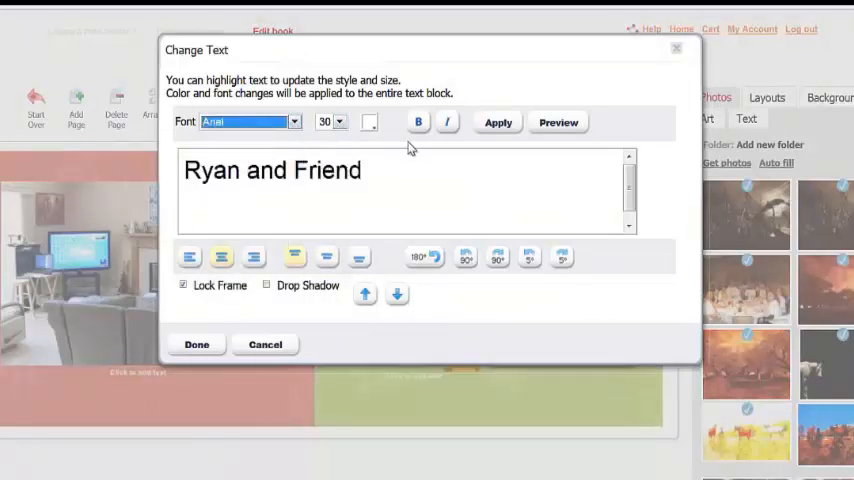
pyautogui.click(369, 122)
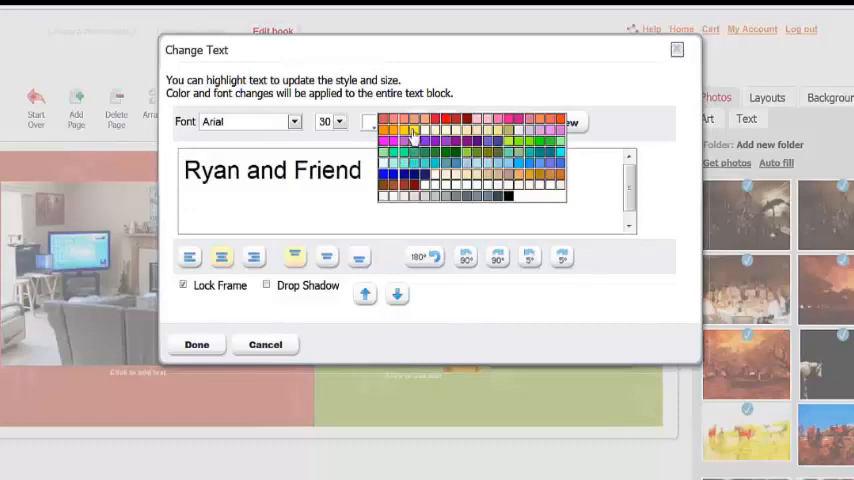
pyautogui.click(410, 130)
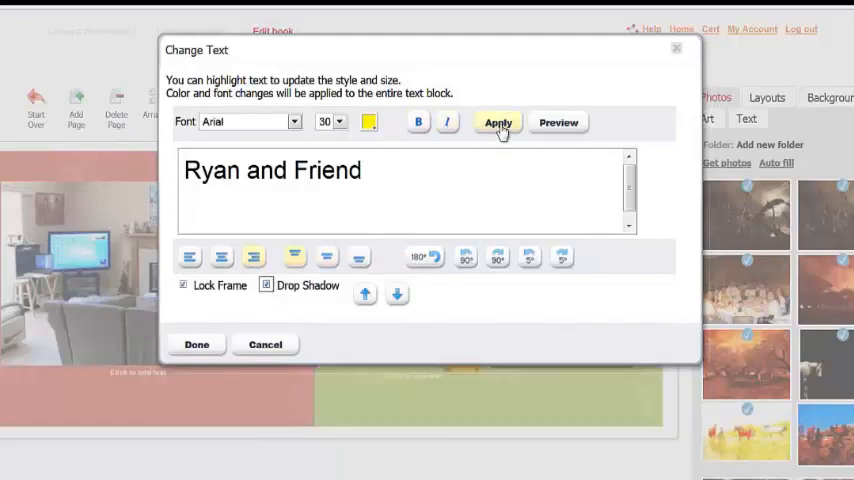
pyautogui.click(498, 122)
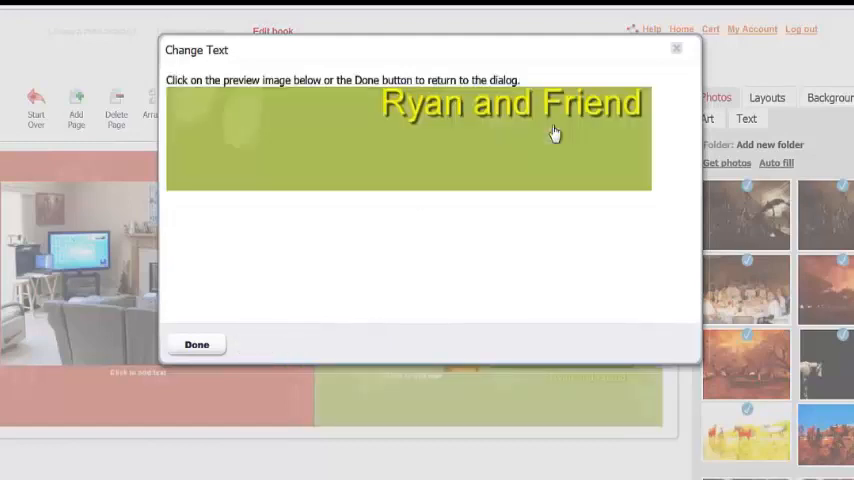
pyautogui.moveTo(425, 171)
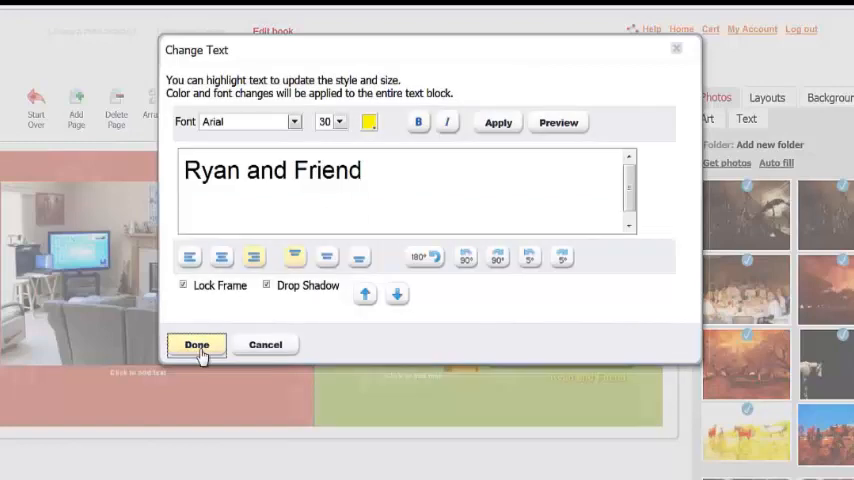
pyautogui.click(196, 344)
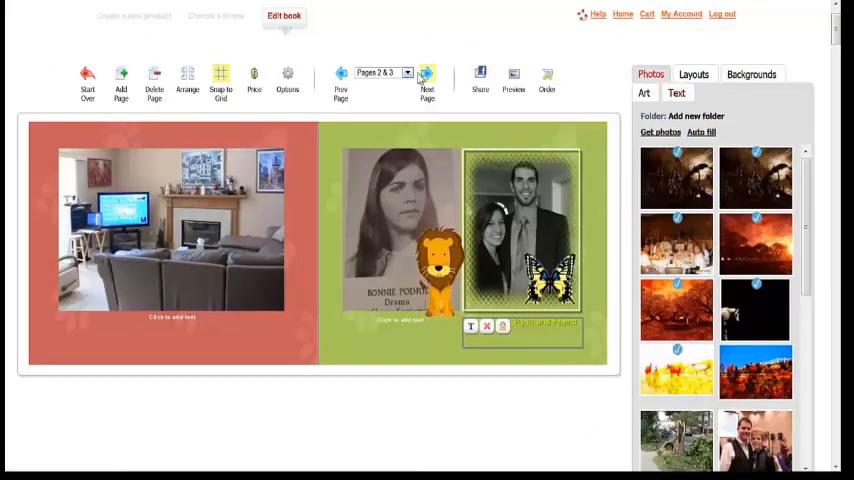
# Page forward to the later spreads, then step back two spreads.
pyautogui.click(427, 82)
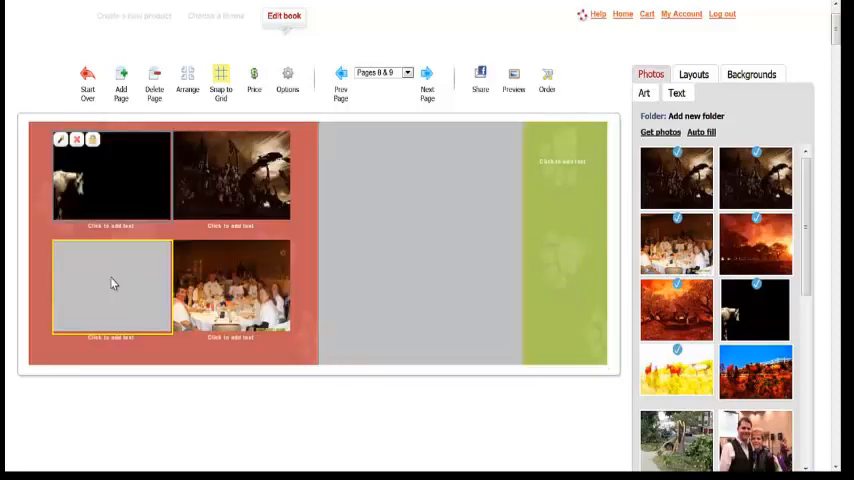
pyautogui.click(340, 80)
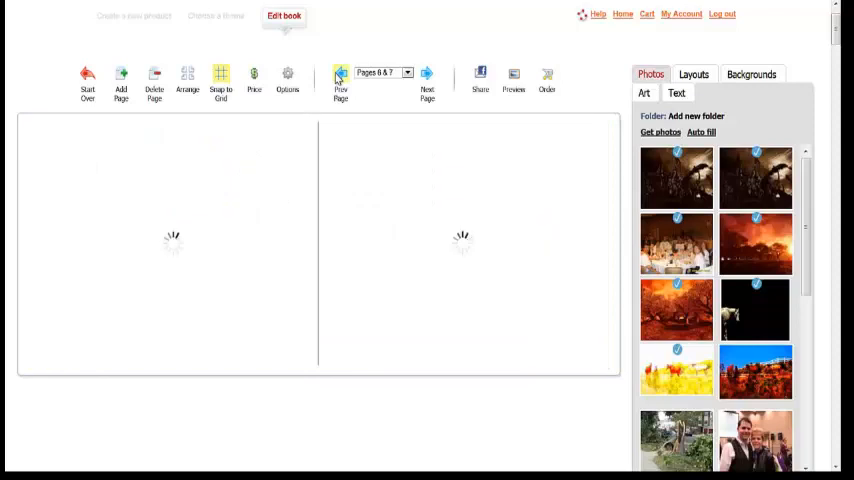
pyautogui.click(340, 80)
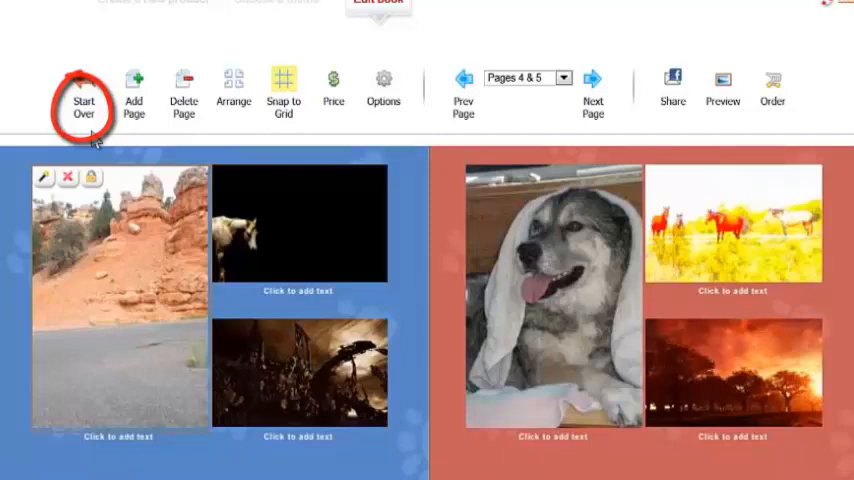
pyautogui.click(134, 95)
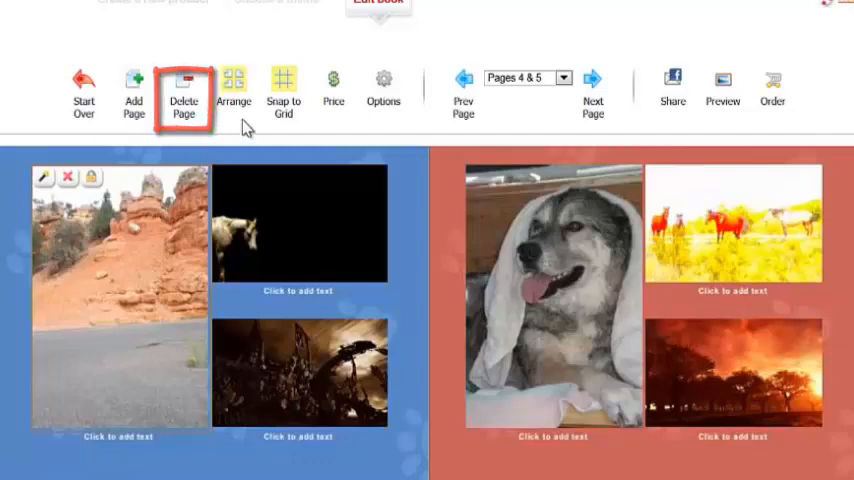
pyautogui.moveTo(233, 90)
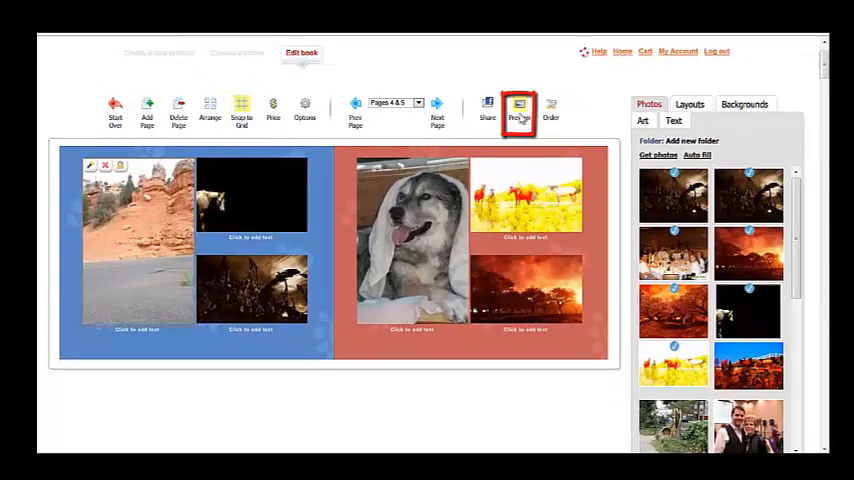
# Open the animated book preview and flip back two spreads to the cover.
pyautogui.click(519, 110)
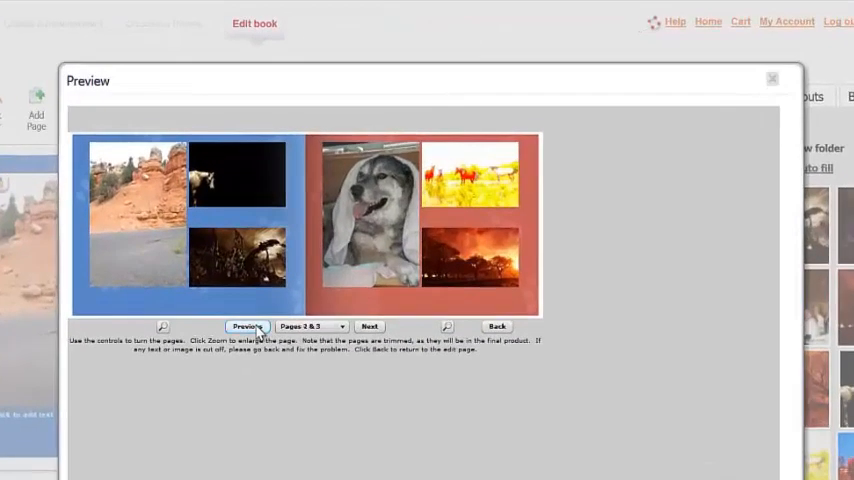
pyautogui.click(247, 326)
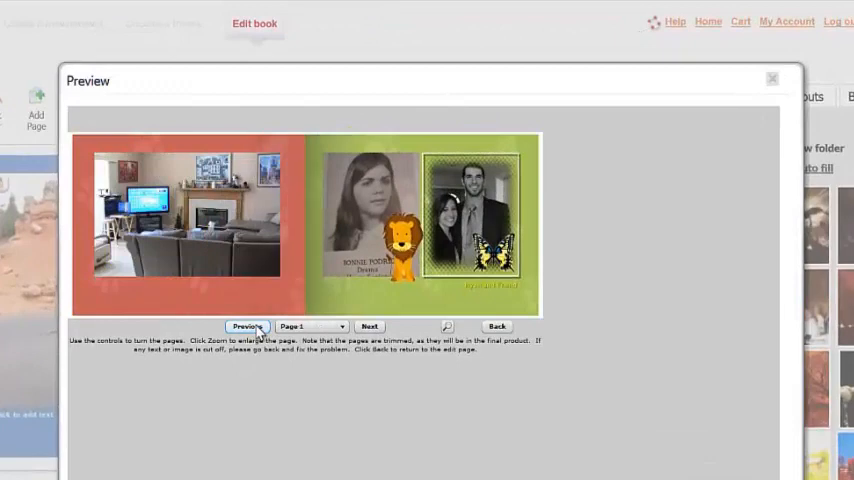
pyautogui.click(247, 326)
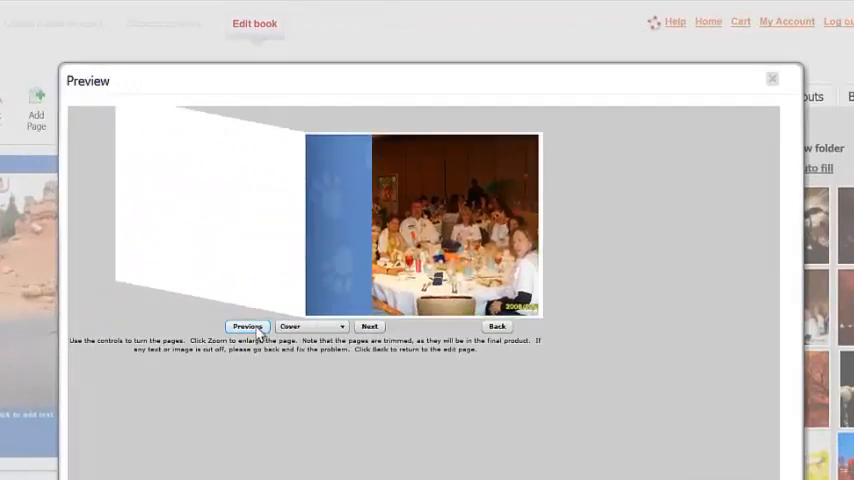